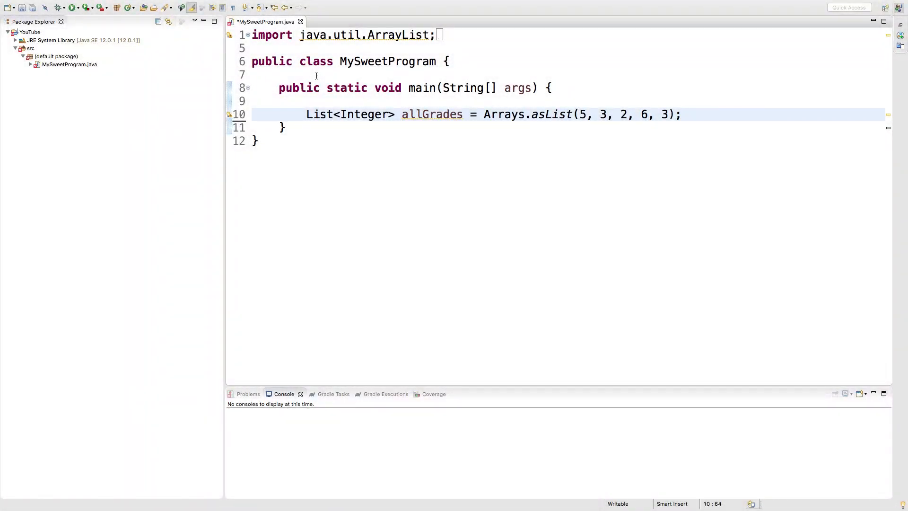
Step: Start a new line after the allGrades list declaration in the main method
click(681, 115)
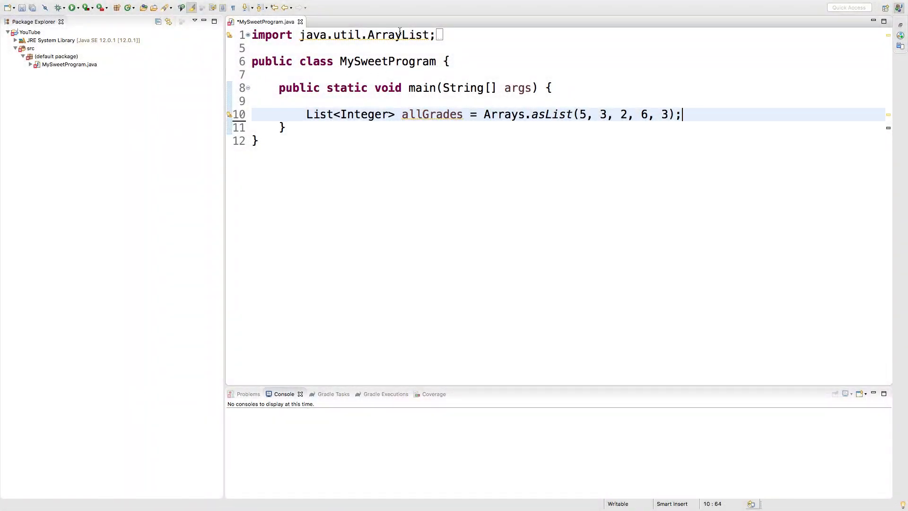
click(400, 114)
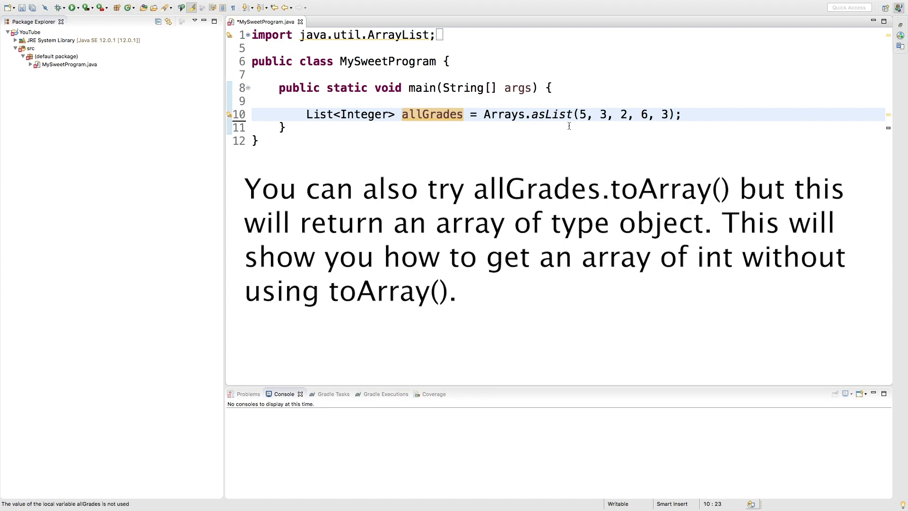
mouse_move(502, 111)
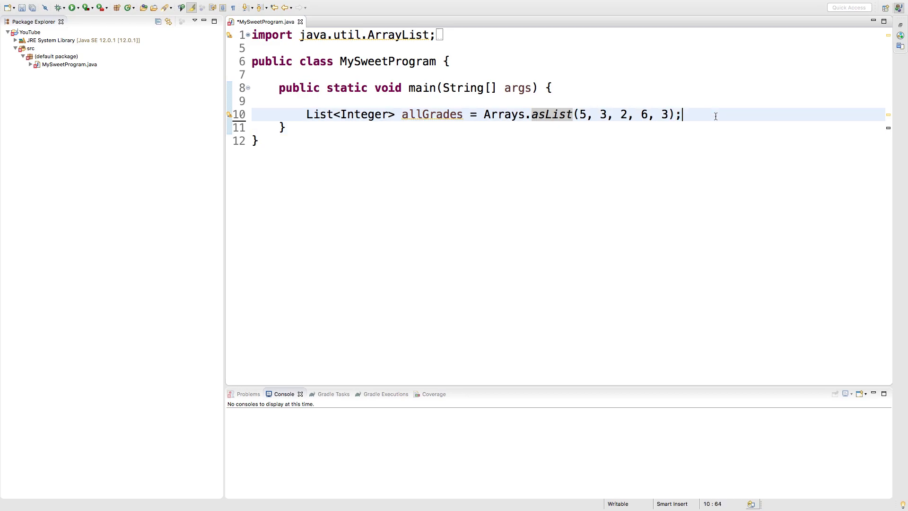
key(Return)
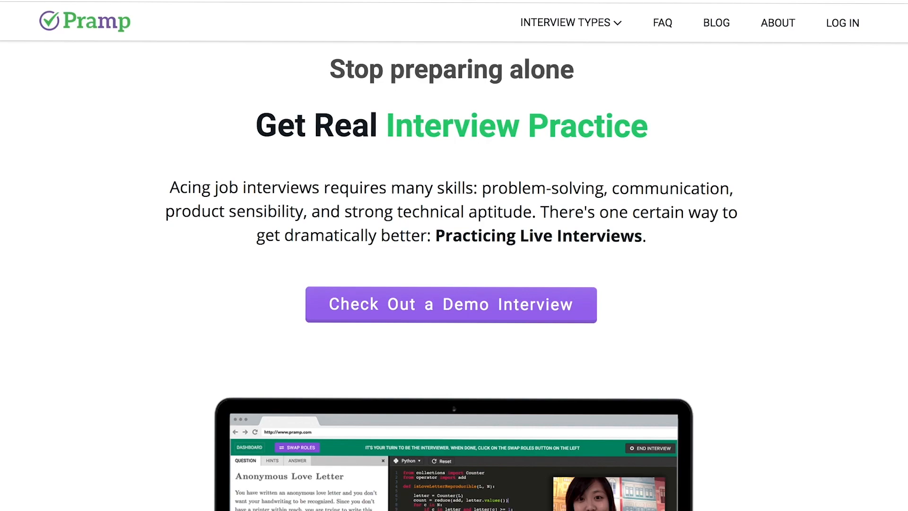
scroll(down, 3)
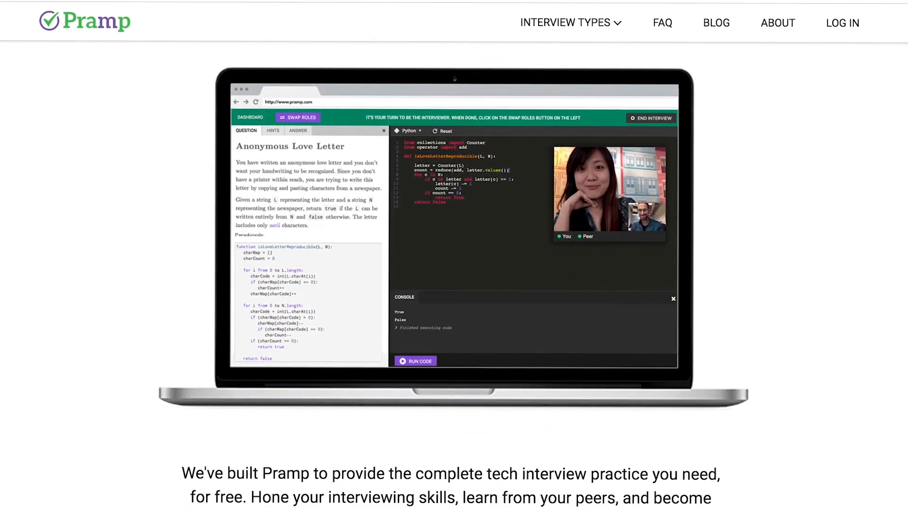
click(570, 22)
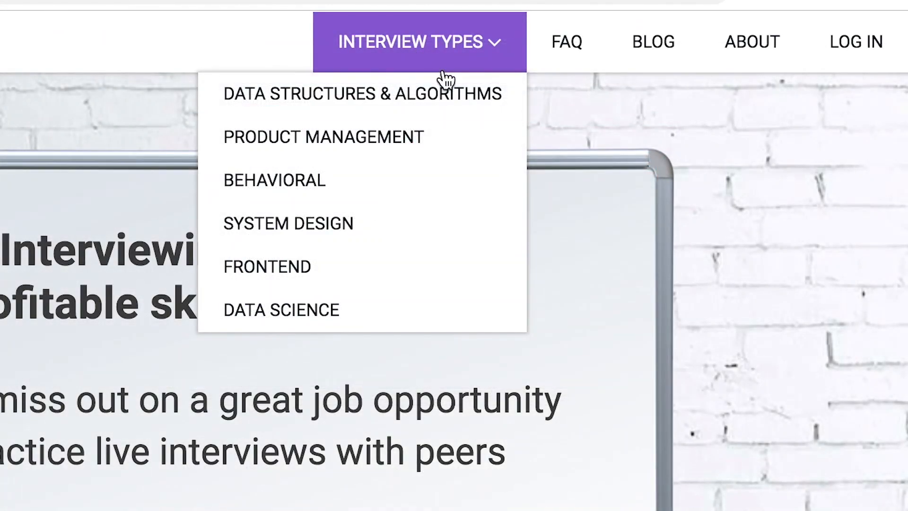
mouse_move(457, 183)
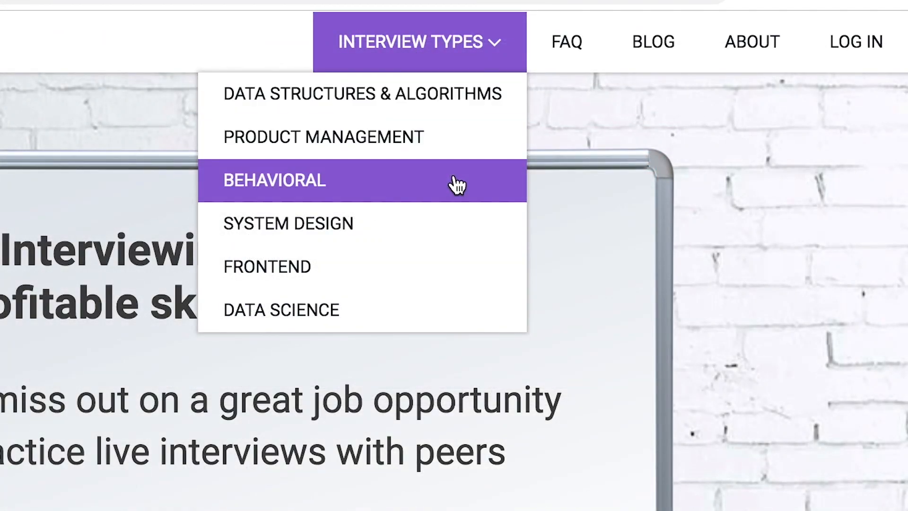
mouse_move(458, 288)
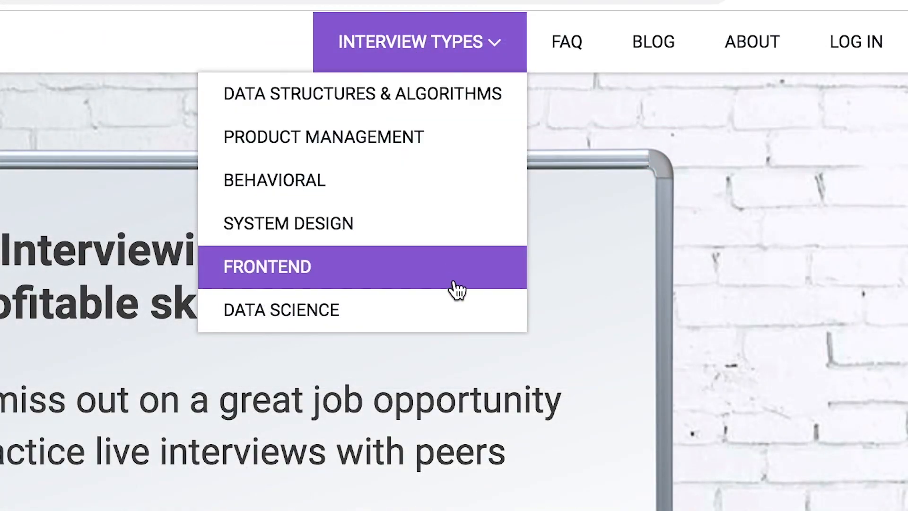
mouse_move(458, 290)
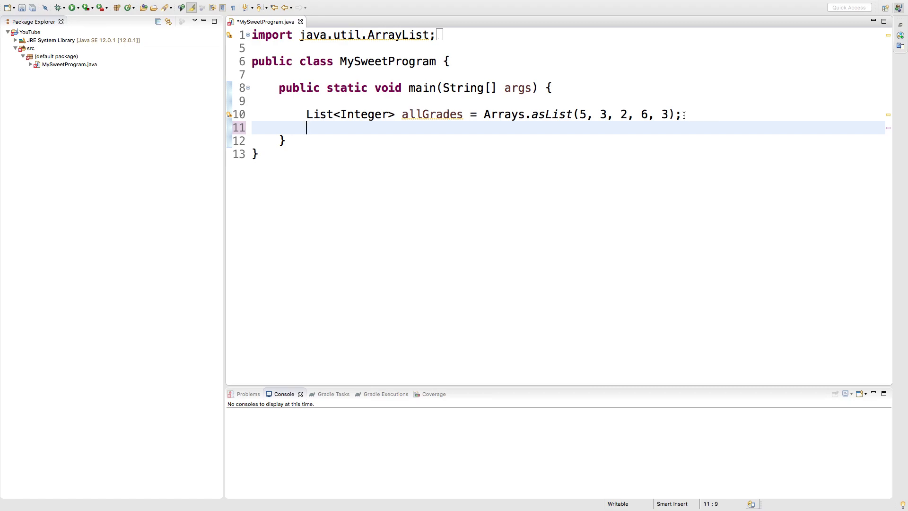
mouse_move(546, 142)
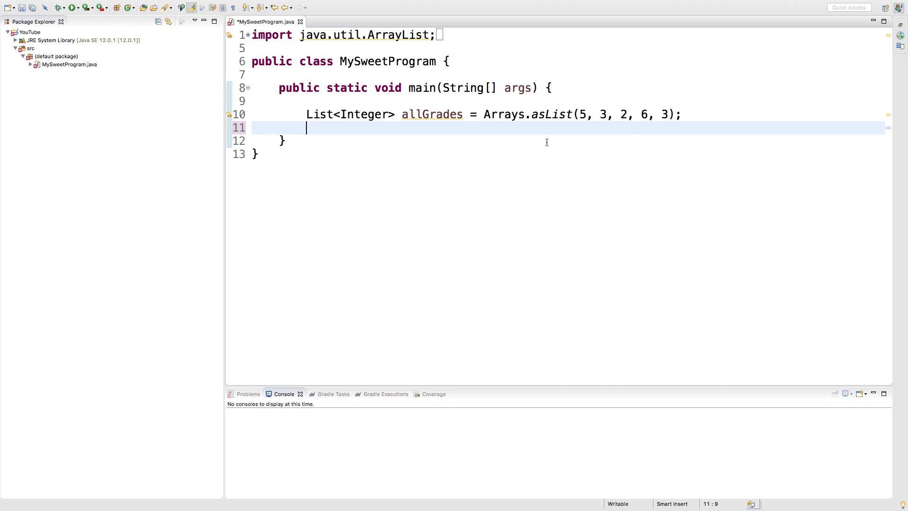
Step: Declare int[] grades = new int[allGrades.size()]; sized to the list
text(int)
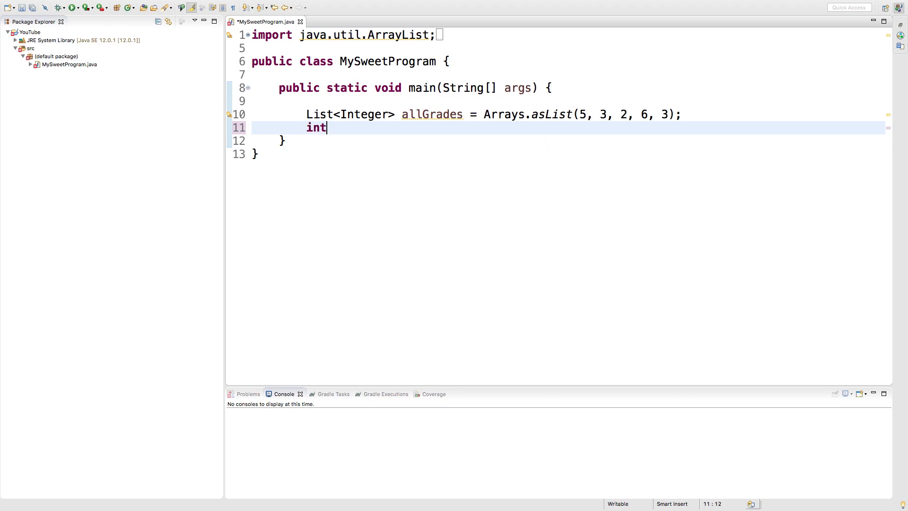
text([])
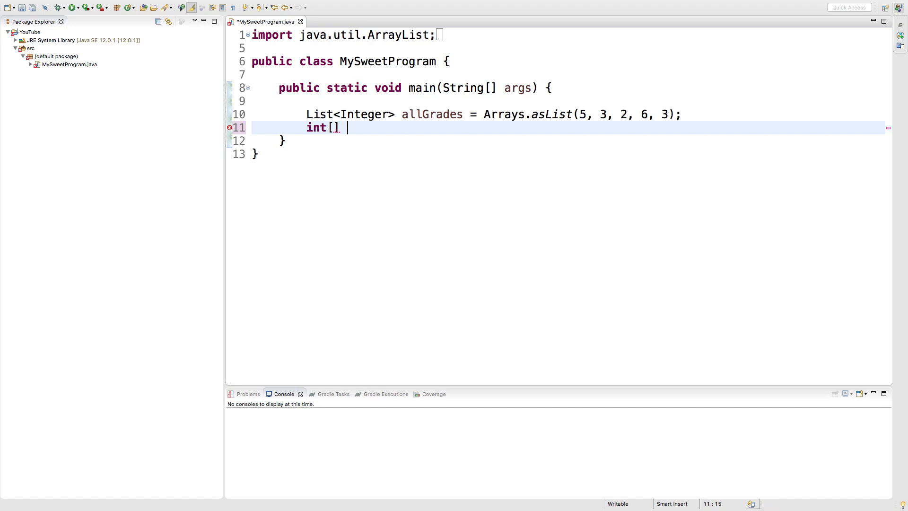
text(grades =)
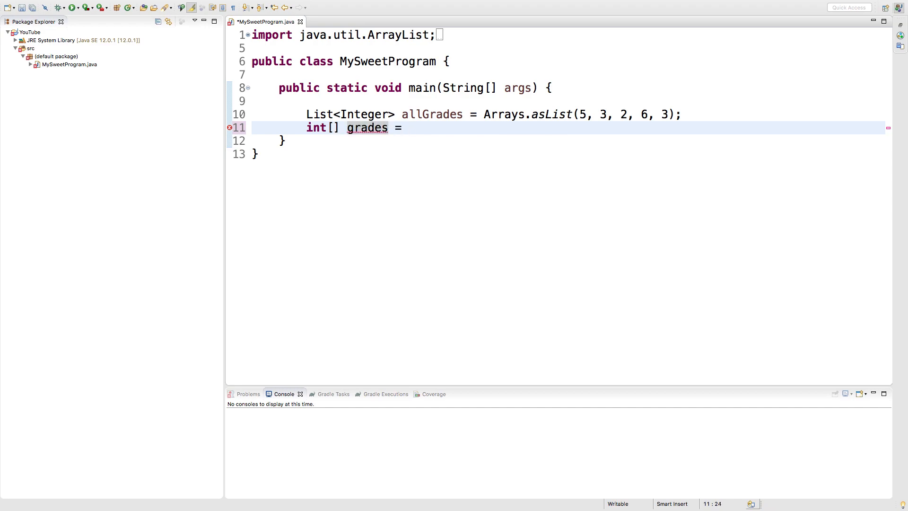
text(new int[allGrades.size)
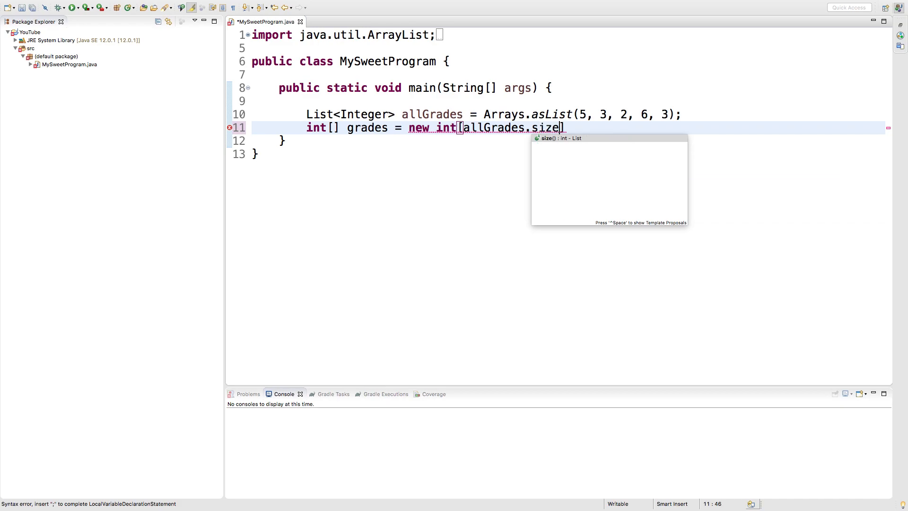
text(()];)
text(for() {)
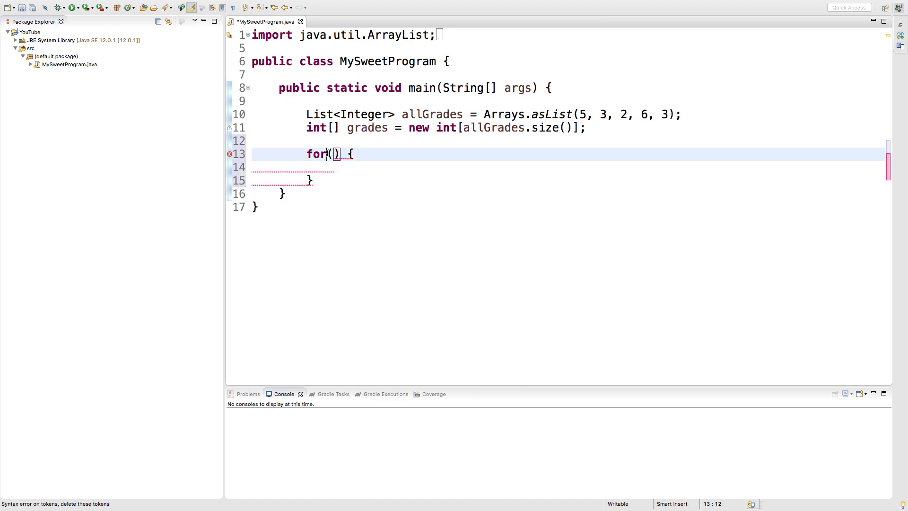
Step: Write for(int i = 0; i < allGrades.size(); i++) { grades[i] = allGrades.get(i); } with a blank line below
text(int i = 0;)
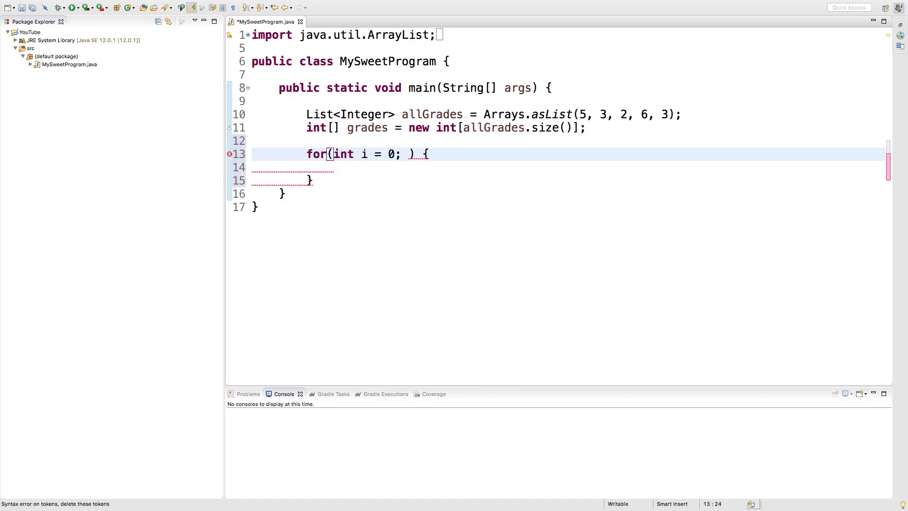
text(i < a)
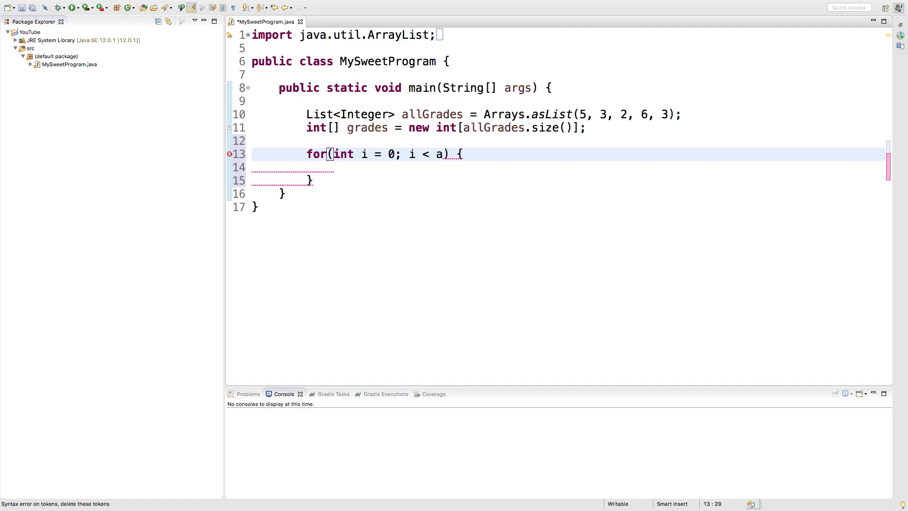
text(llGrades.size(); i++)
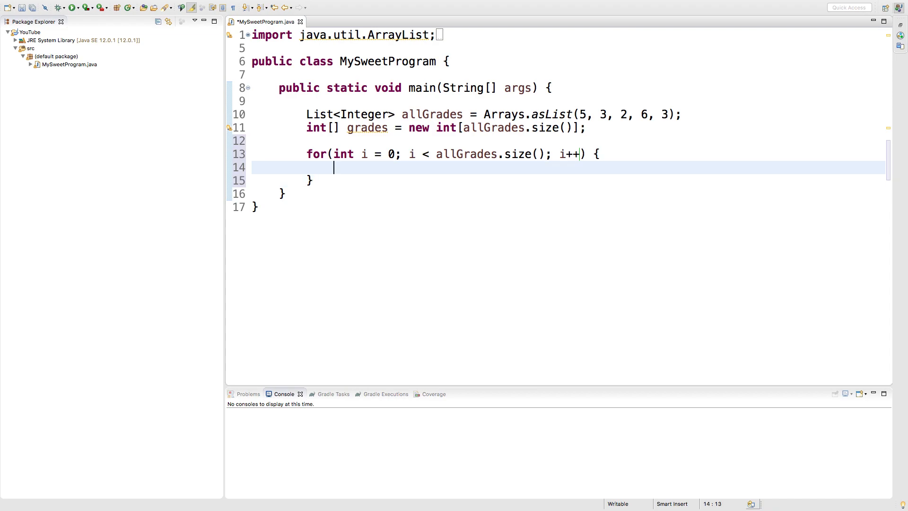
text(grades[i)
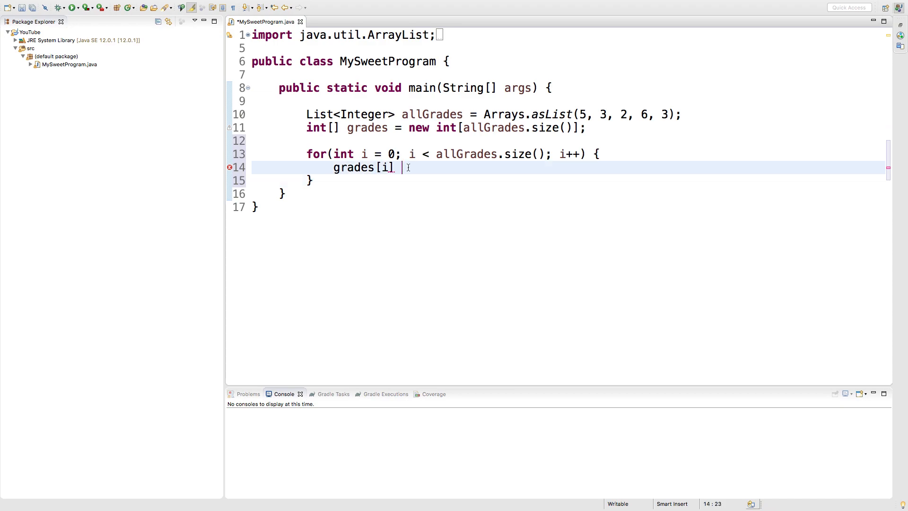
text(= allGrades.get(i)
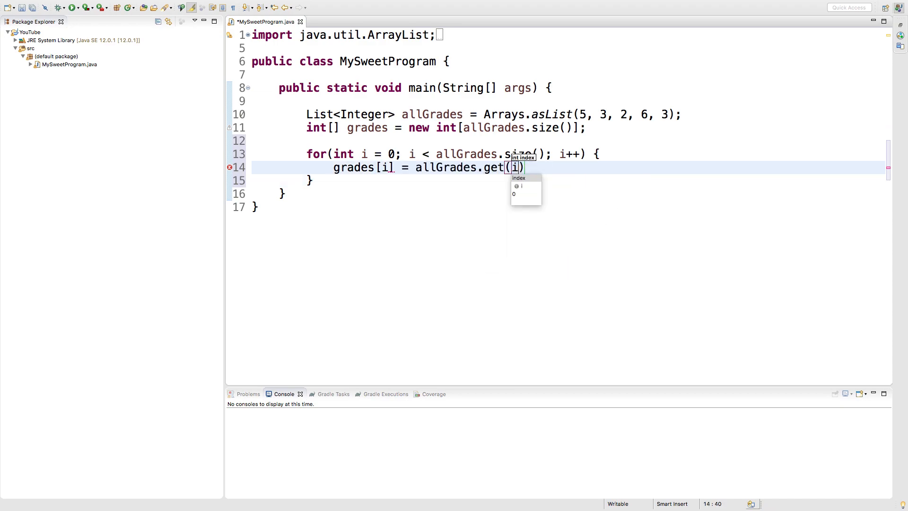
text();)
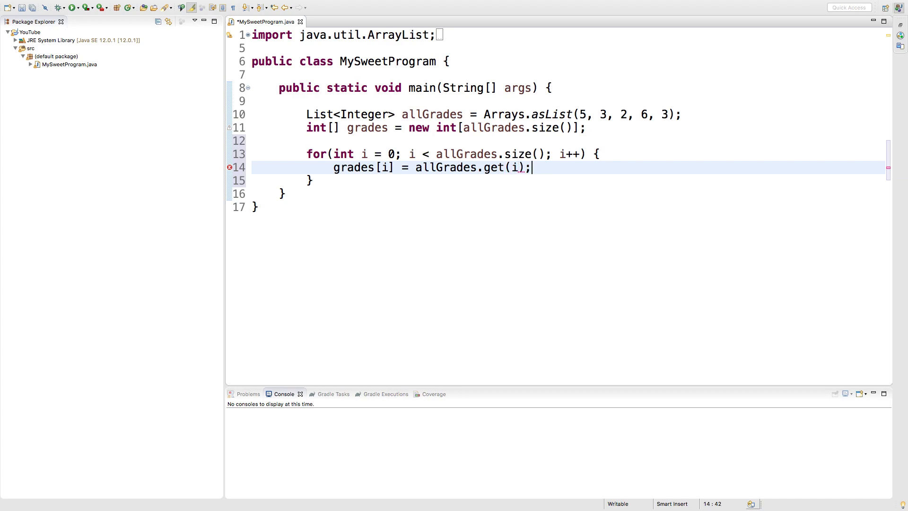
key(Enter)
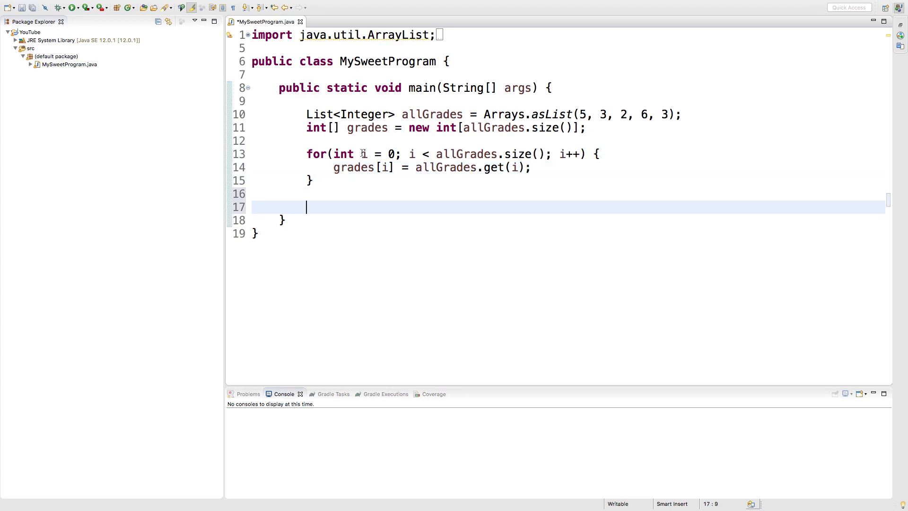
Step: Add System.out.println(Arrays.toString(grades)); after the loop and save the file
click(337, 127)
text(System.out.println();)
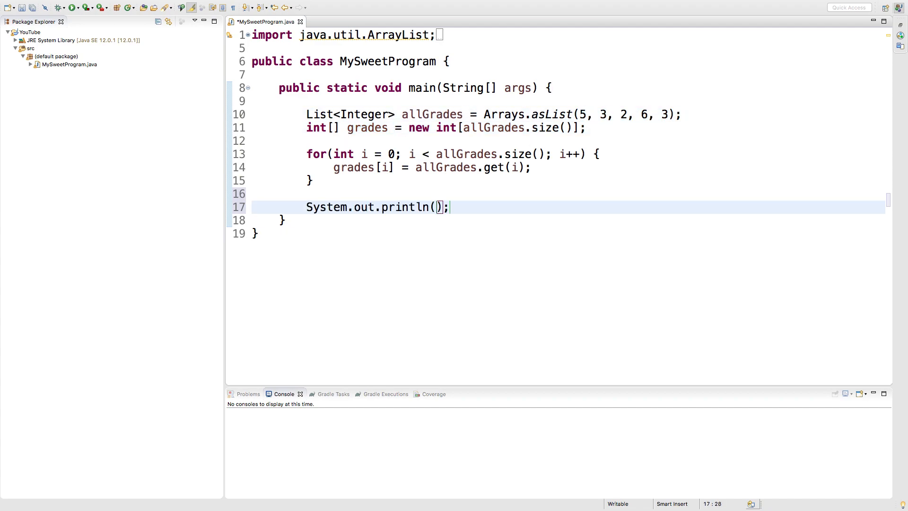
text(Arrays.toString(a)
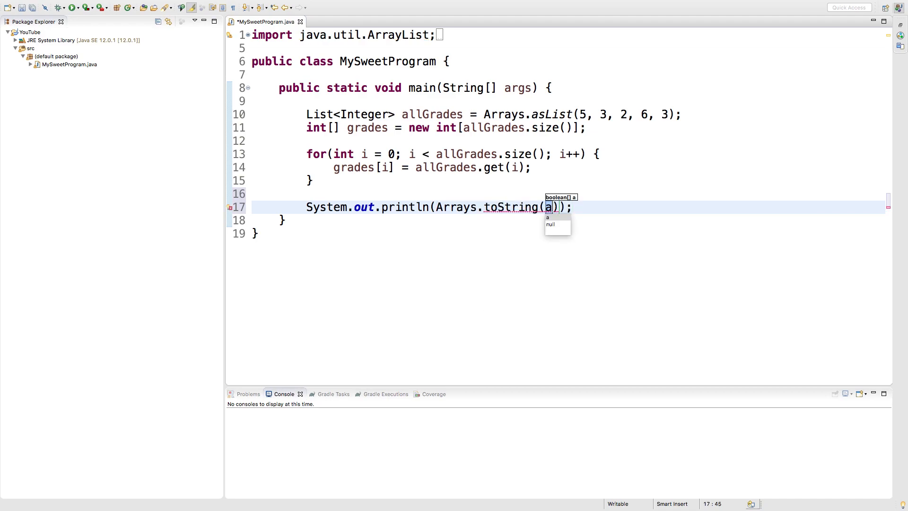
text(grades)
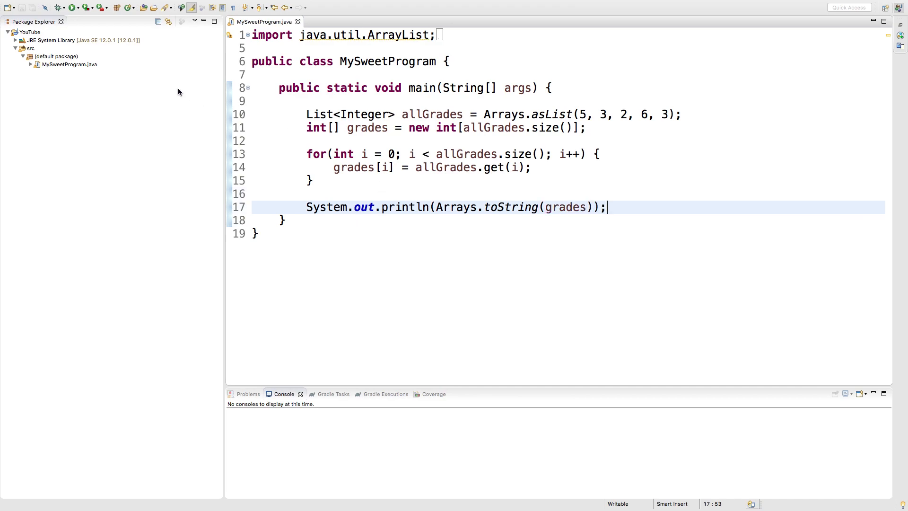
Step: Run the program so the console prints [5, 3, 2, 6, 3]
click(71, 7)
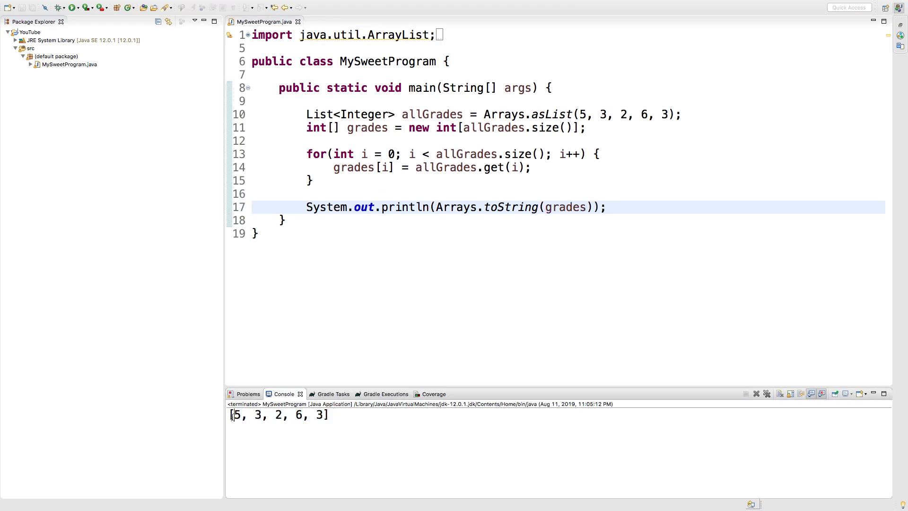
mouse_move(569, 307)
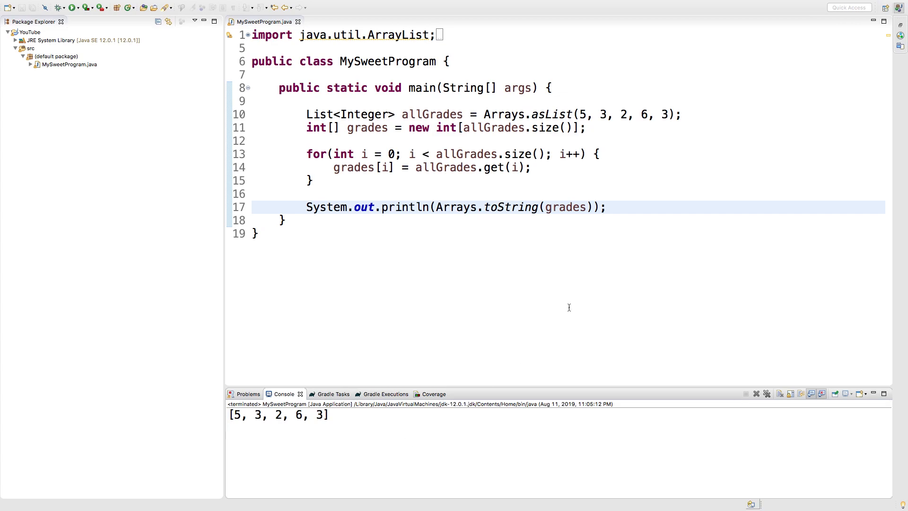
mouse_move(576, 302)
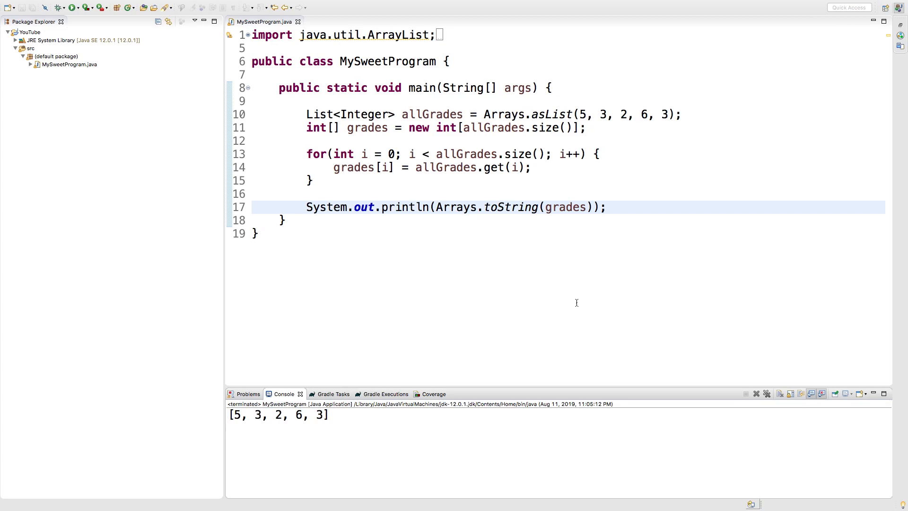